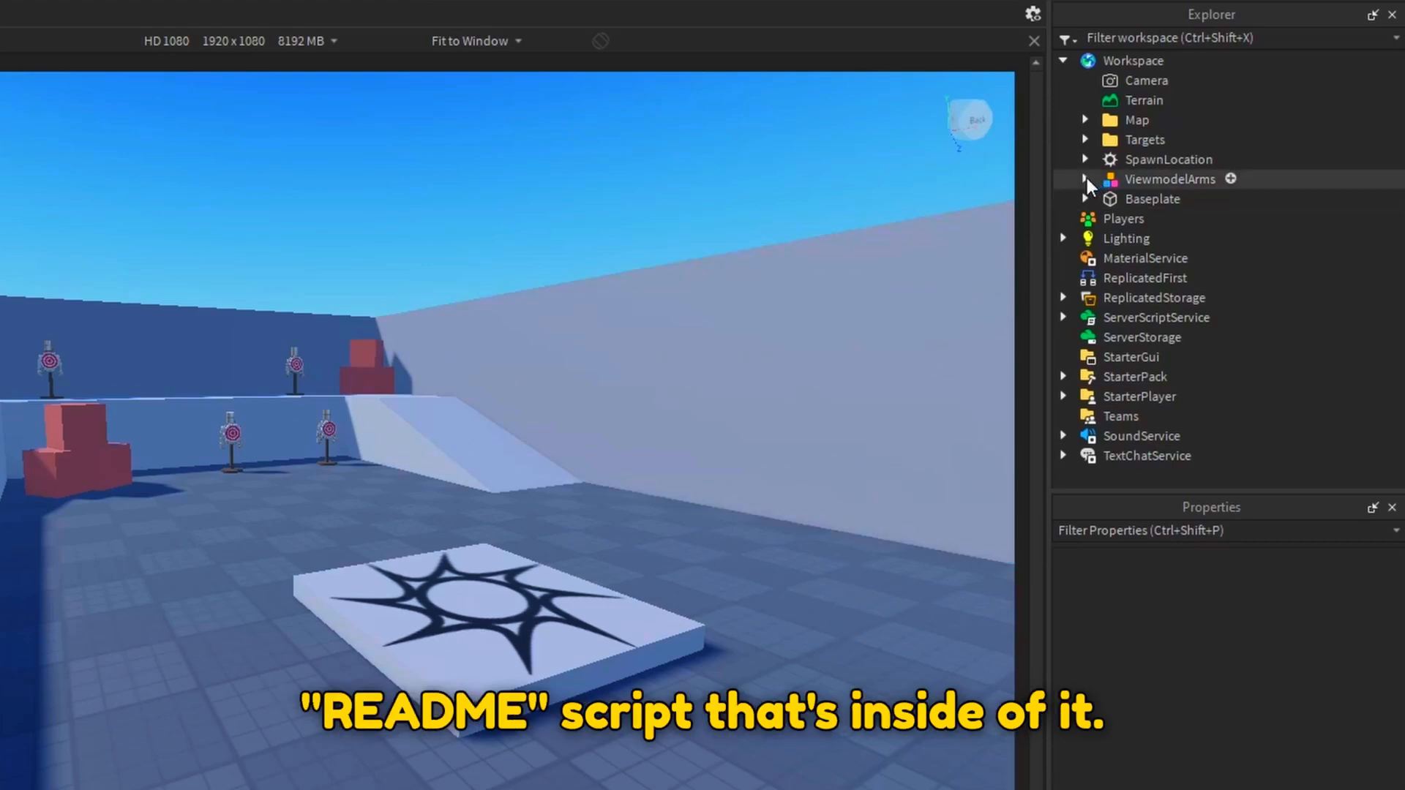
- Expand ViewmodelArms in Explorer and bring up its README script
left_click(1084, 178)
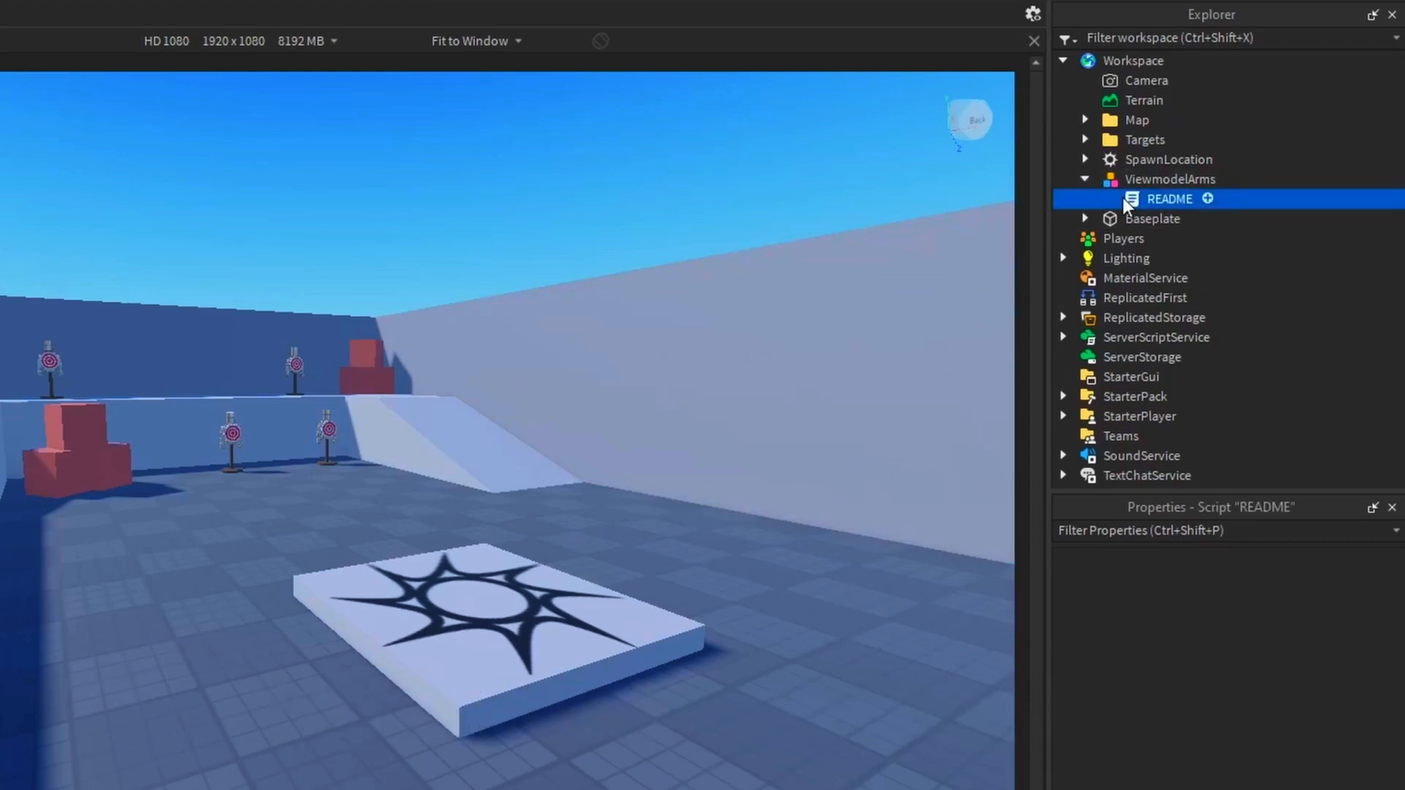
double_click(1169, 198)
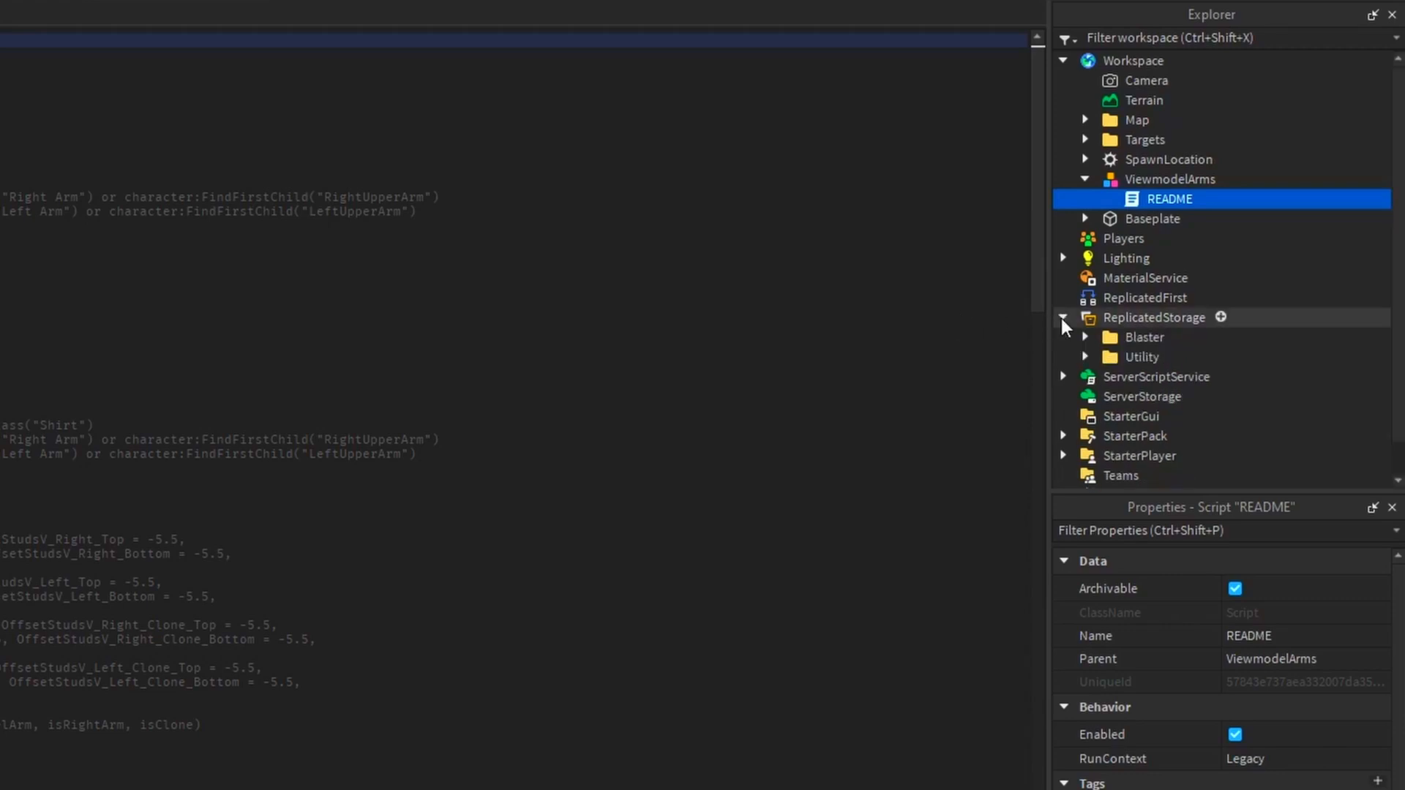
- Reveal the Blaster scripts with ViewModelController, then return to README to copy the arm lines
left_click(1084, 337)
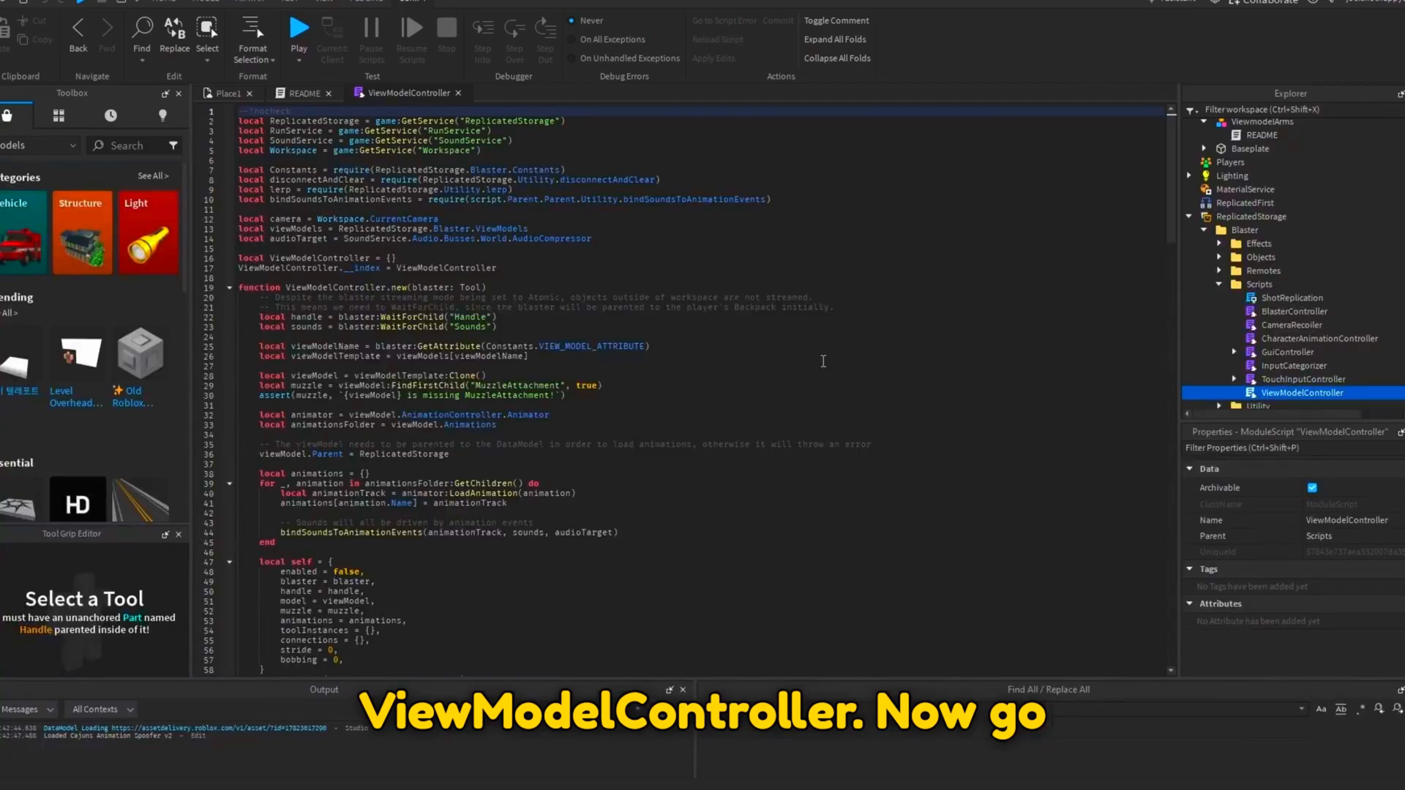
left_click(305, 94)
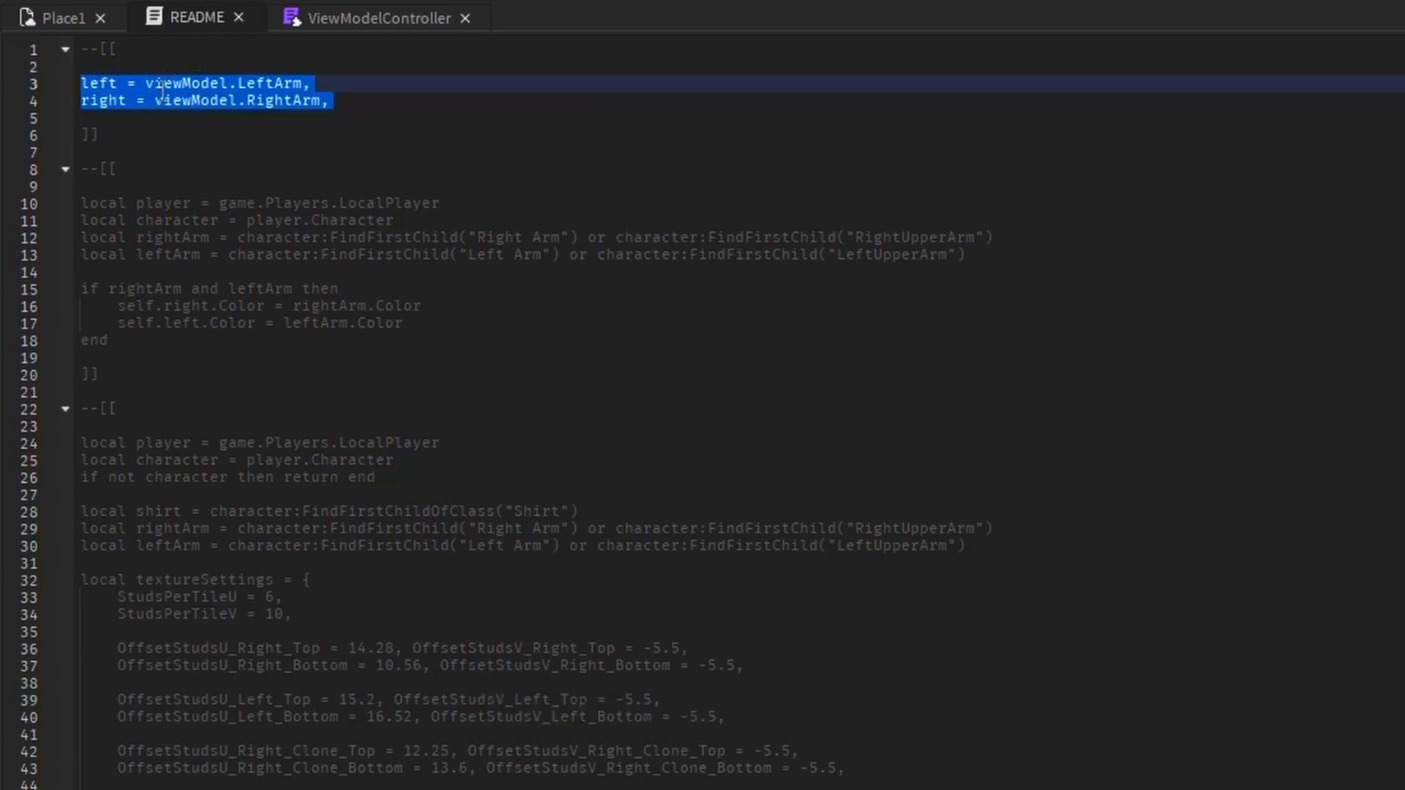
- Paste left/right arm references into ViewModelController's self table and arm-colour code into update()
left_click(407, 93)
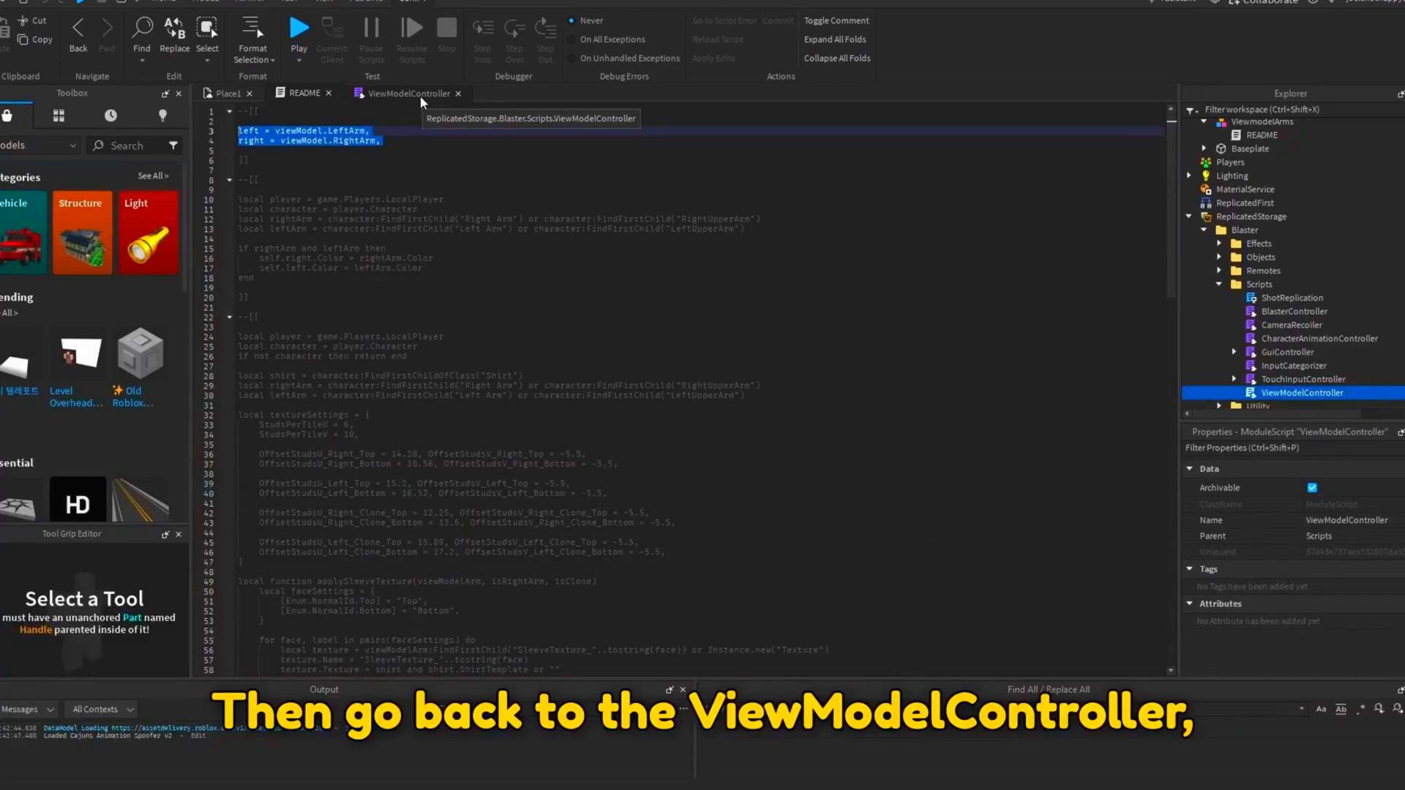
left_click(409, 92)
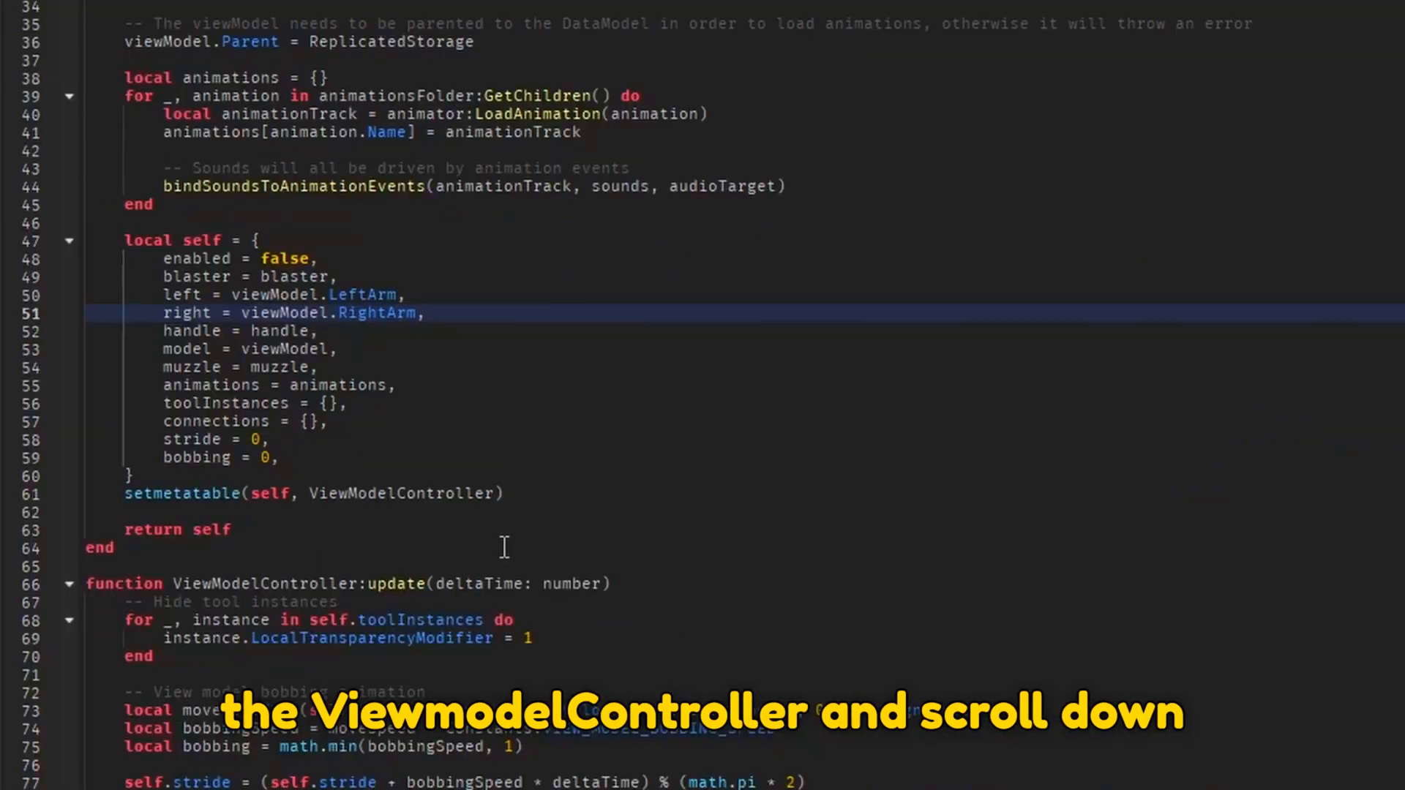
scroll("down", 3)
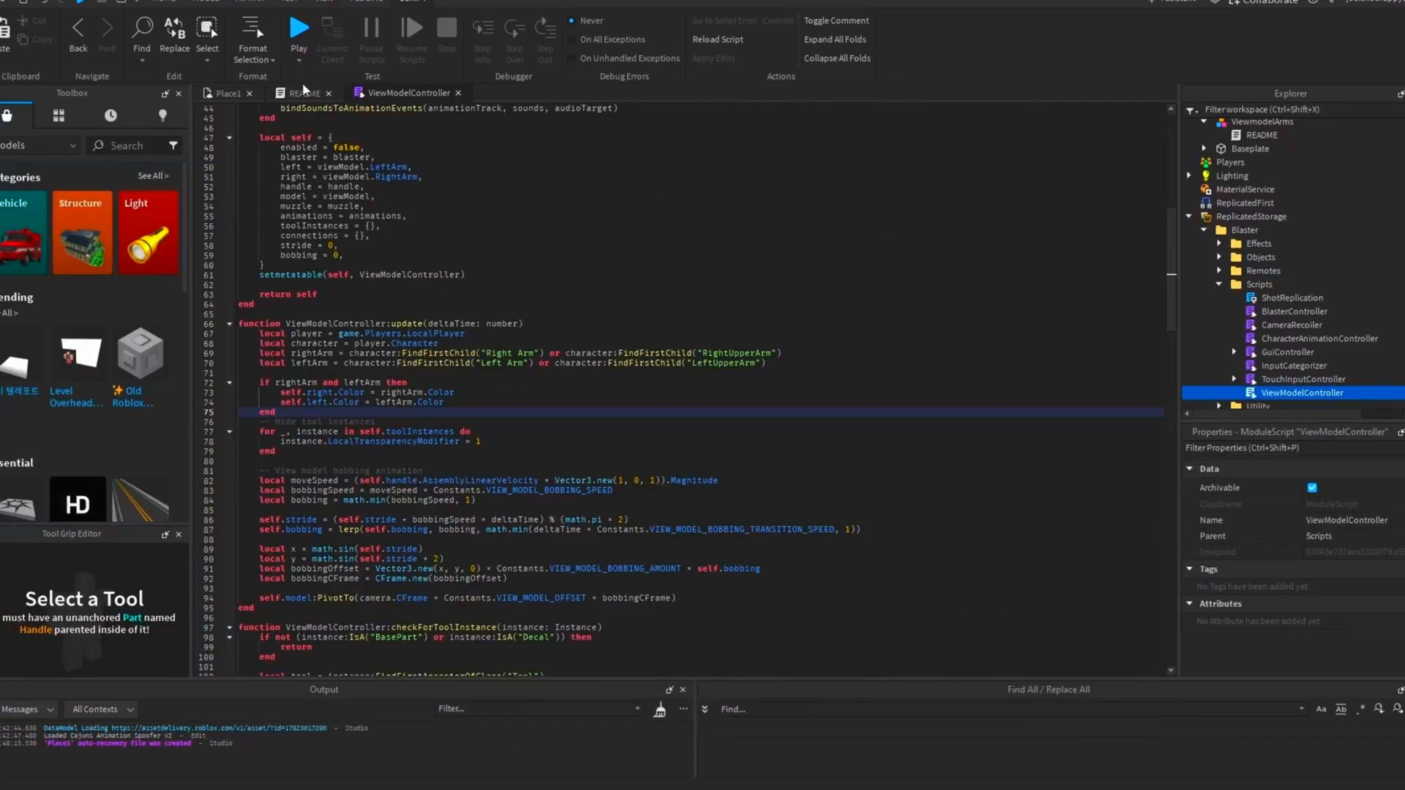
left_click(303, 94)
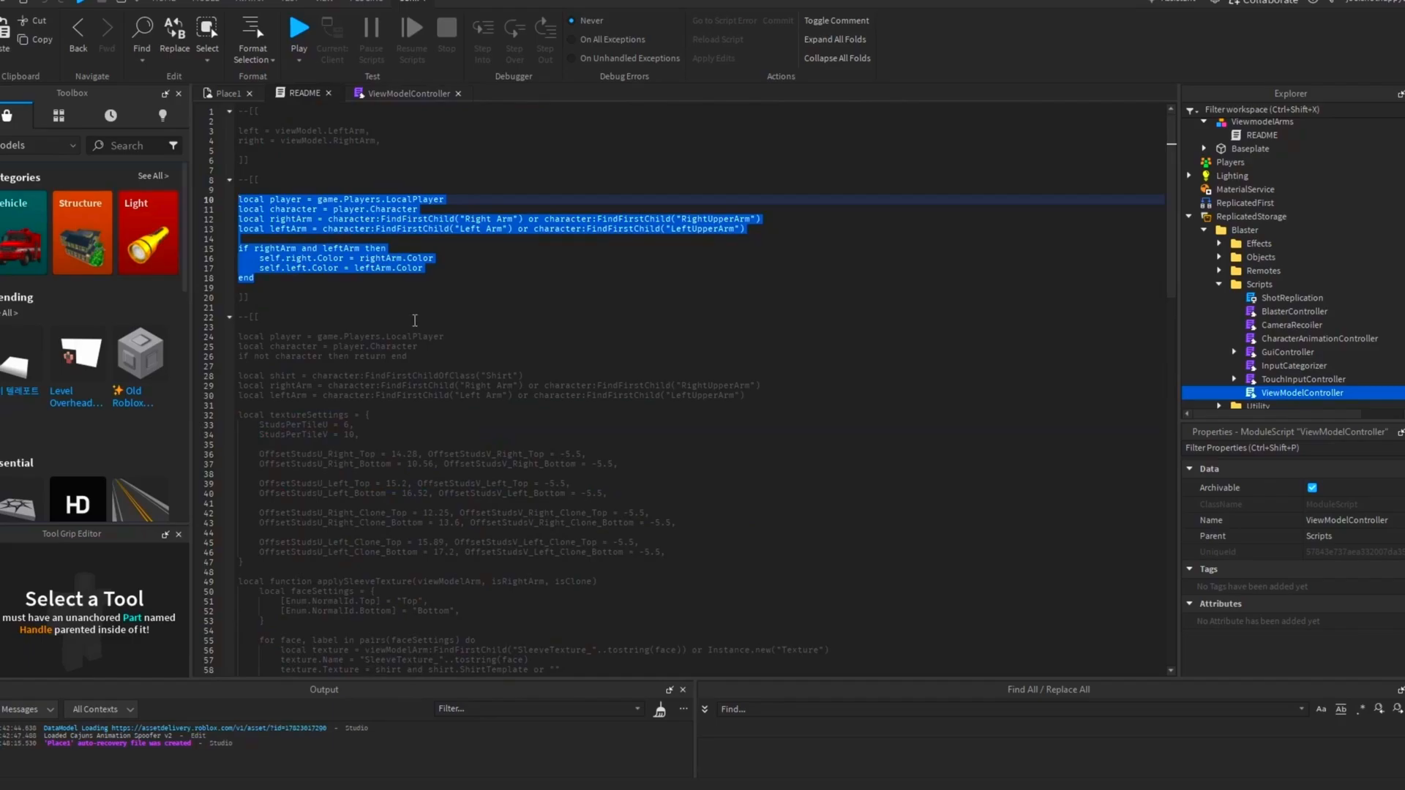
- Paste the sleeve-texture and arm-clone block into update(), then start a playtest
scroll("down", 3)
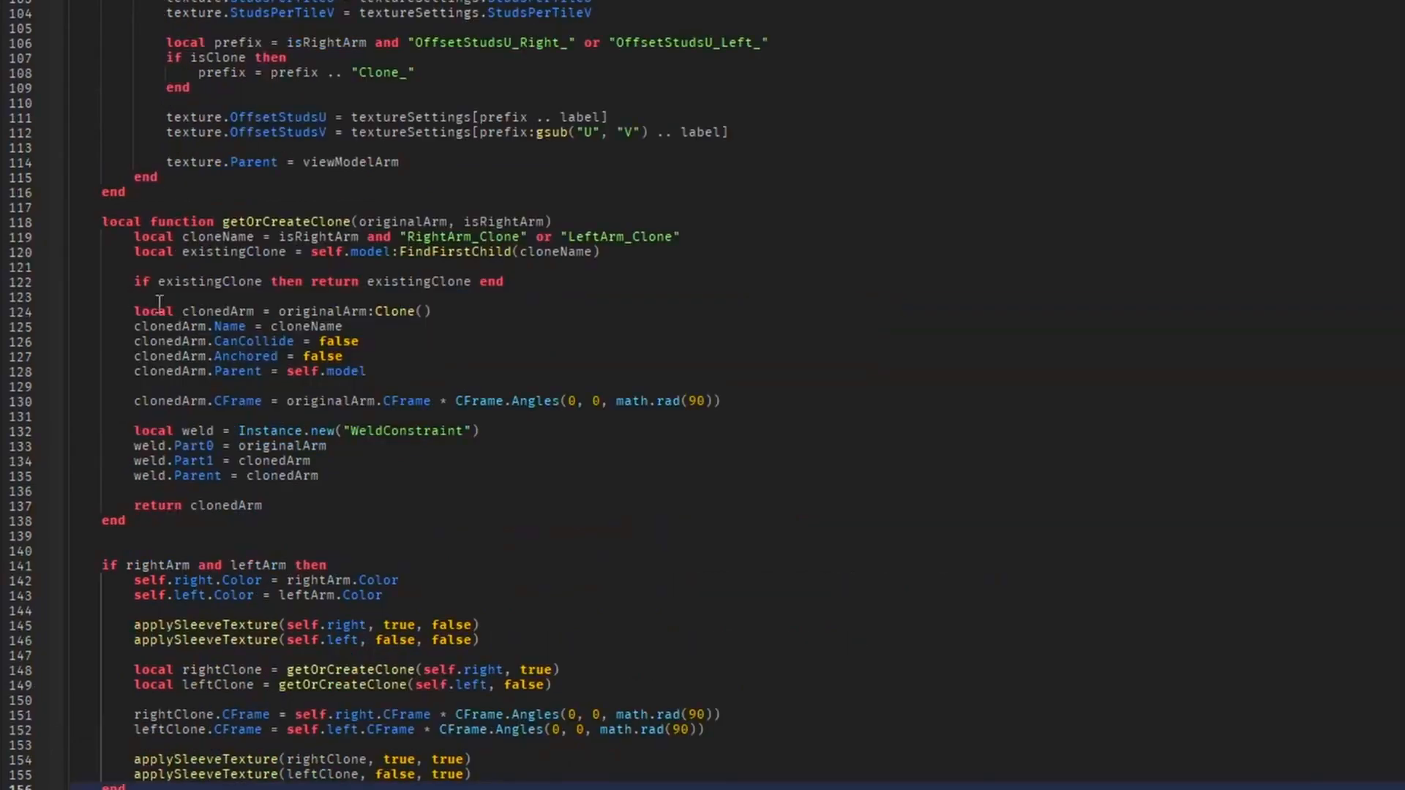
scroll("down", 3)
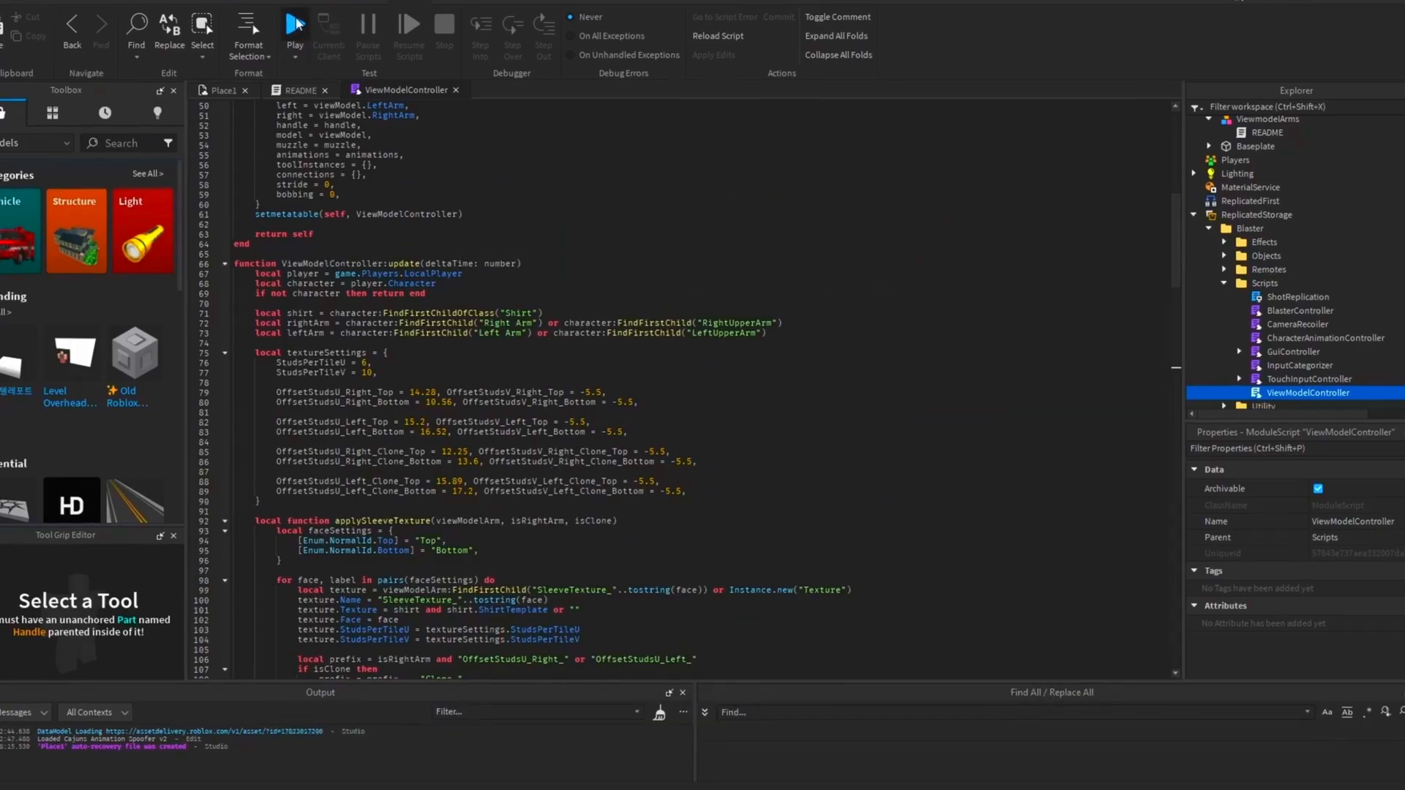
left_click(295, 24)
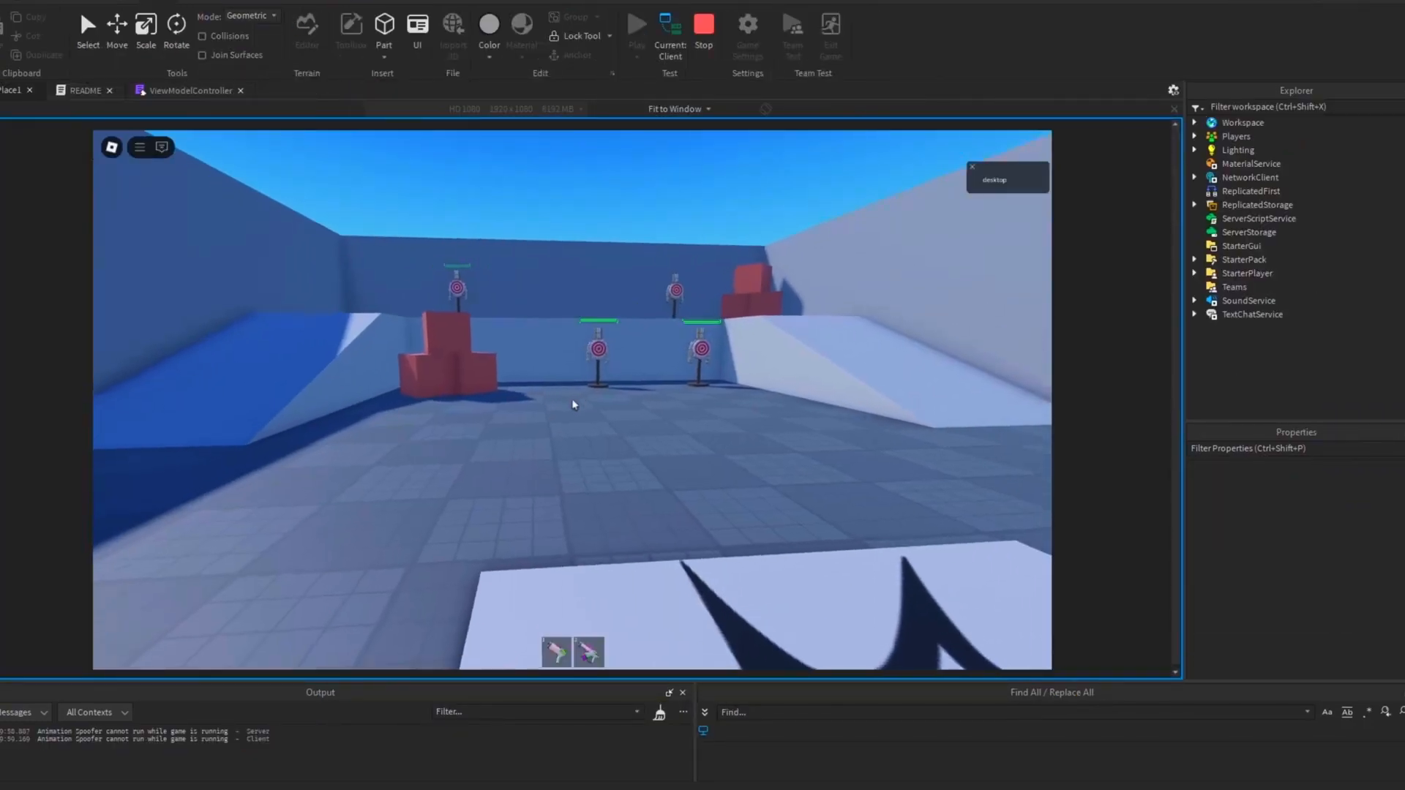